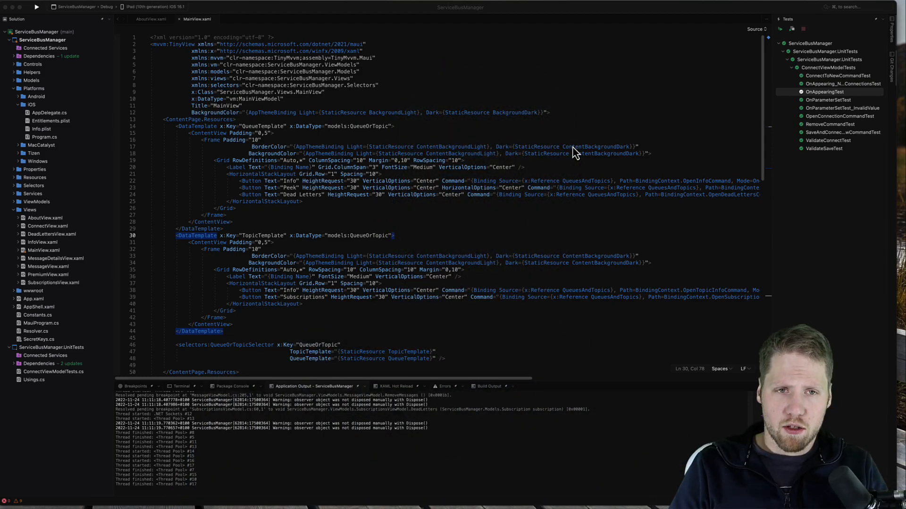
pyautogui.moveTo(556, 10)
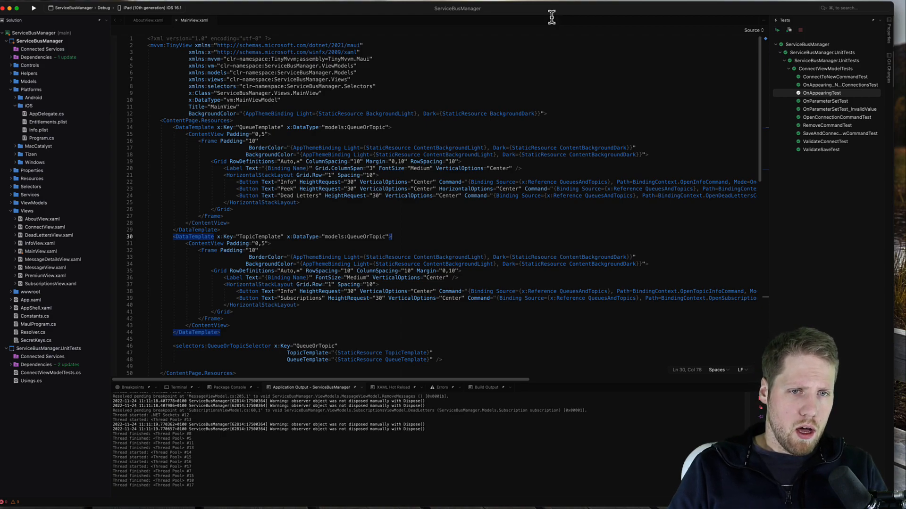
pyautogui.moveTo(539, 56)
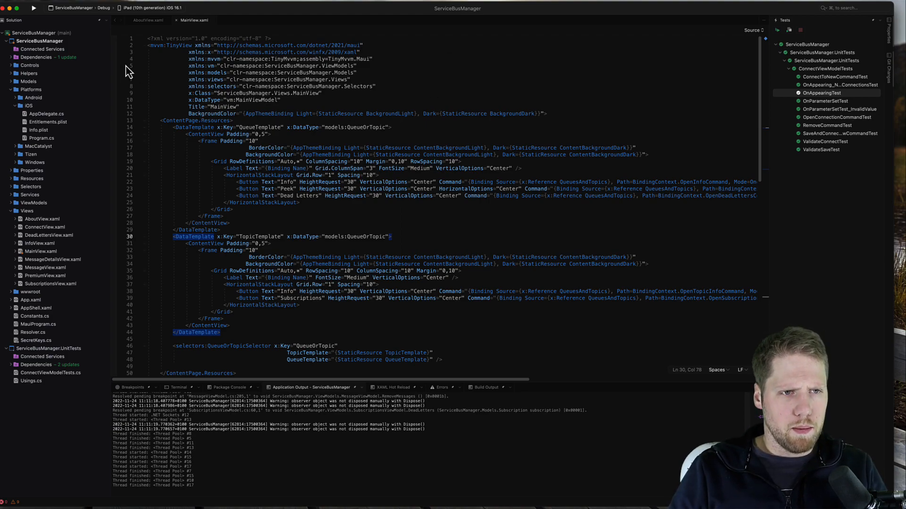
# Open ServiceBusManager project properties at the iOS Bundle Signing page
pyautogui.rightClick(32, 33)
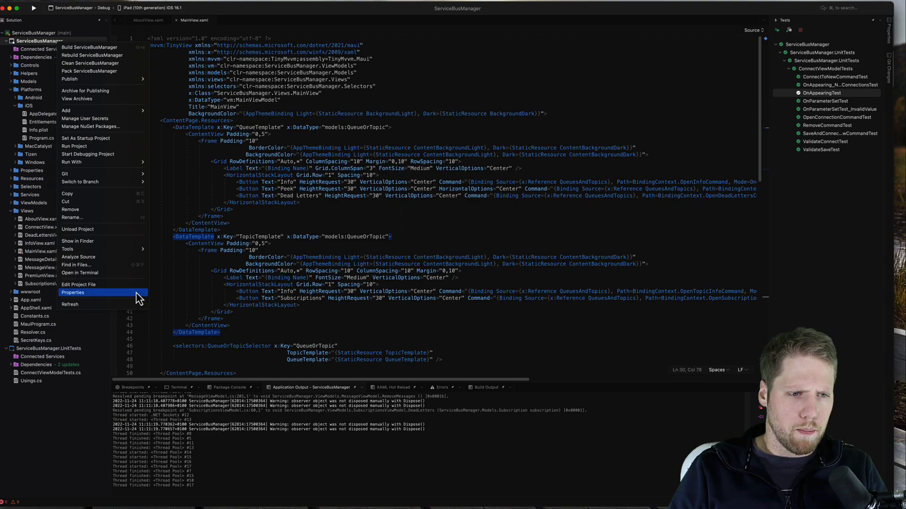
pyautogui.click(73, 293)
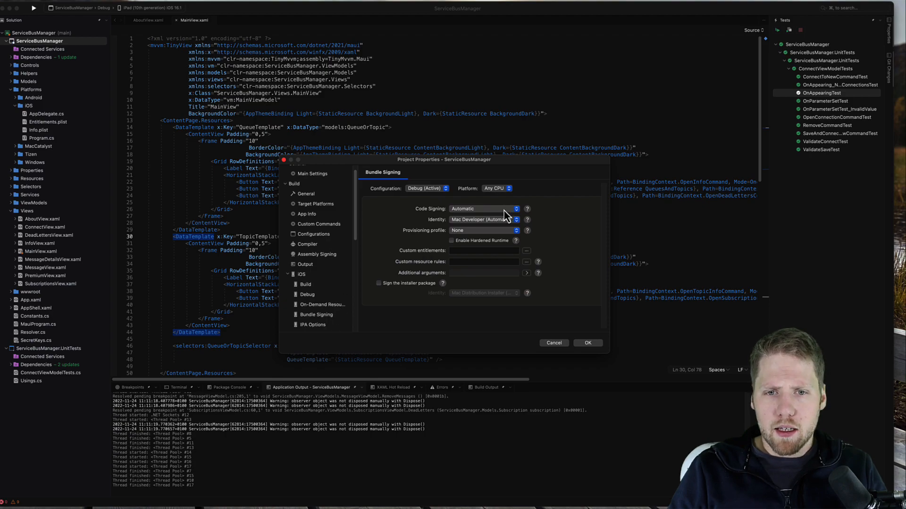
pyautogui.click(316, 314)
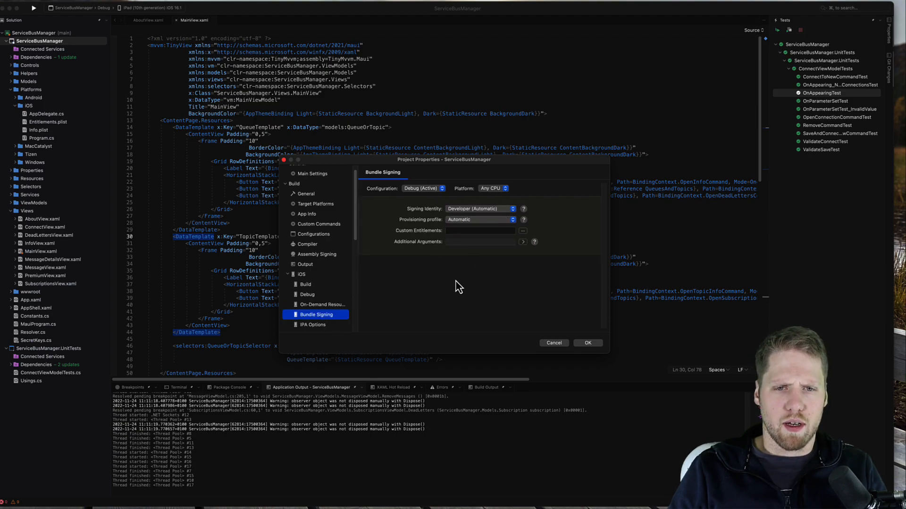
pyautogui.moveTo(481, 328)
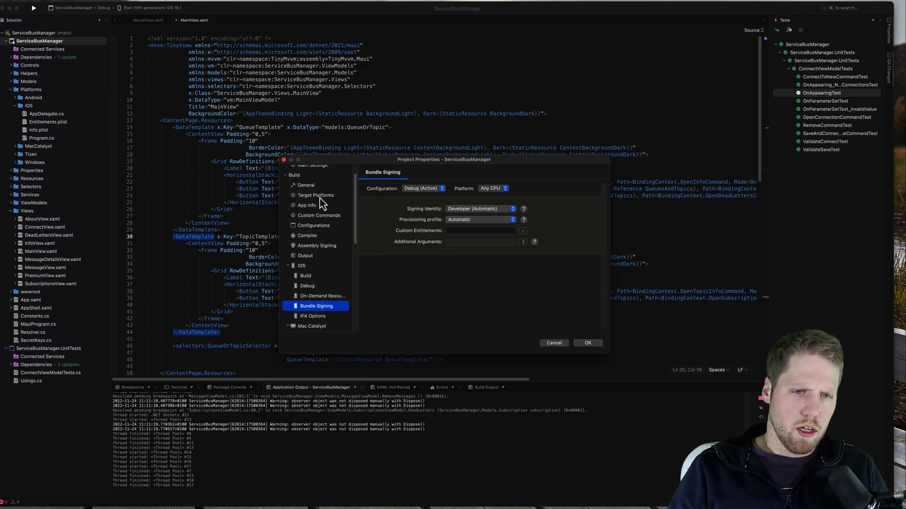
# Review the iOS, Mac Catalyst and Android target platforms, then confirm with OK
pyautogui.click(315, 194)
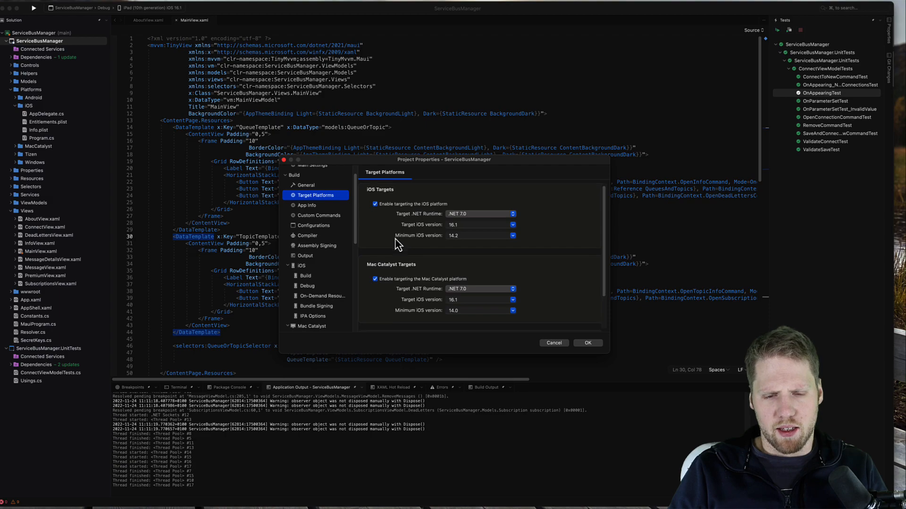
pyautogui.scroll(-3)
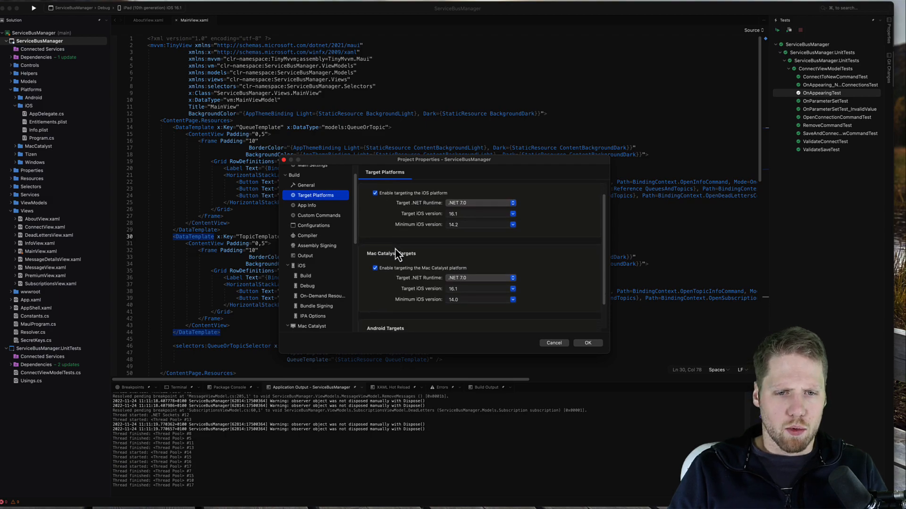
pyautogui.scroll(-3)
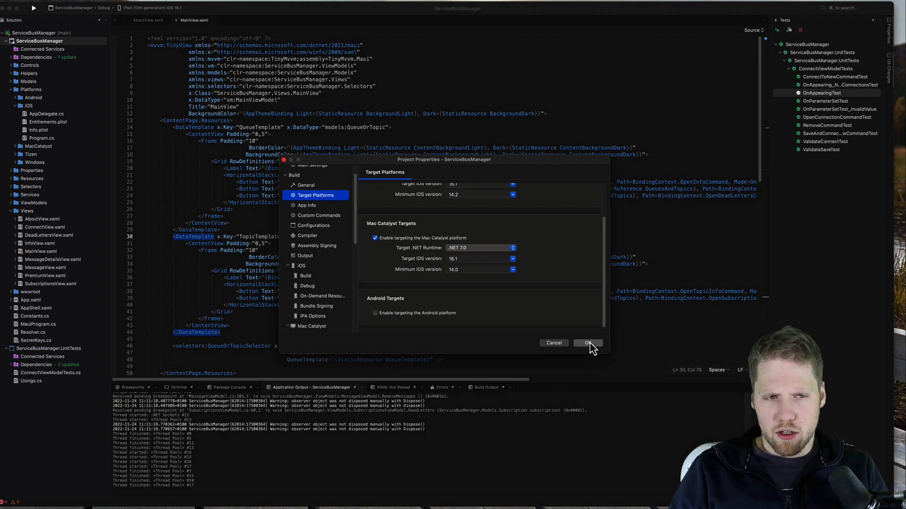
pyautogui.click(587, 342)
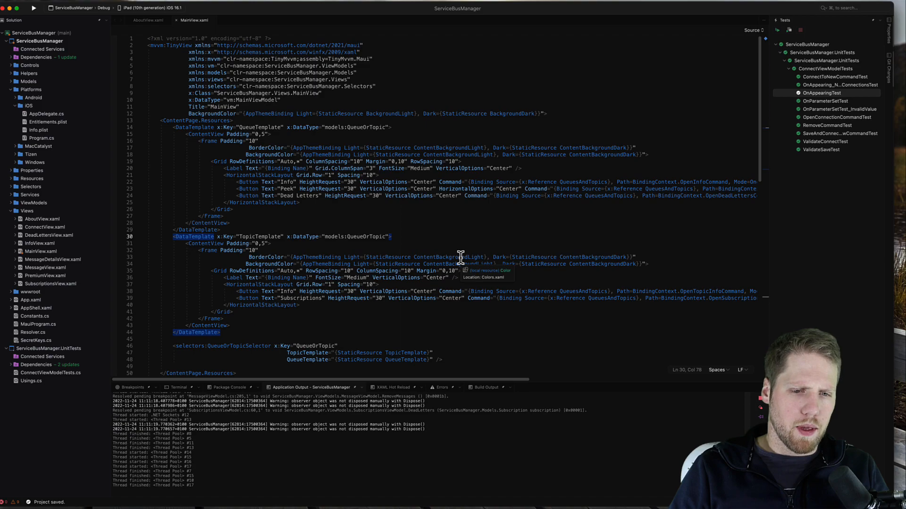
# Open the ServiceBusManager project's context menu in the Solution pad
pyautogui.rightClick(38, 40)
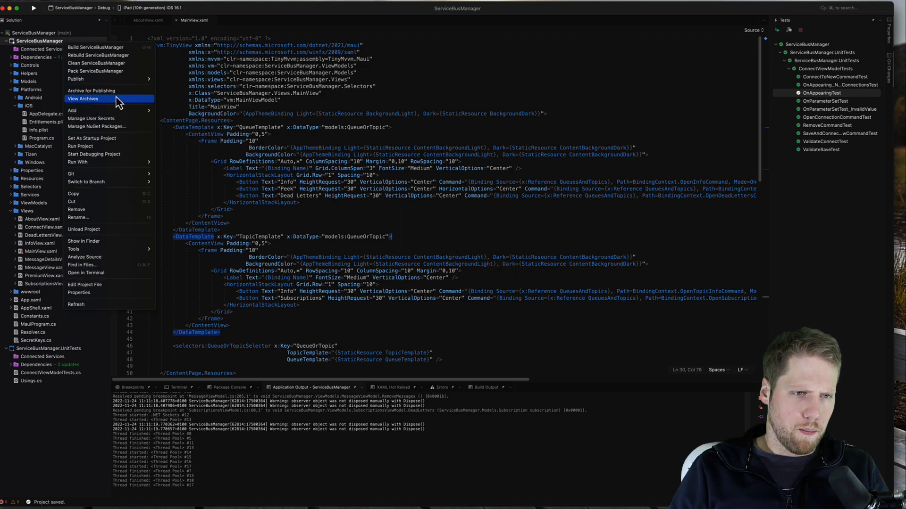
pyautogui.moveTo(92, 91)
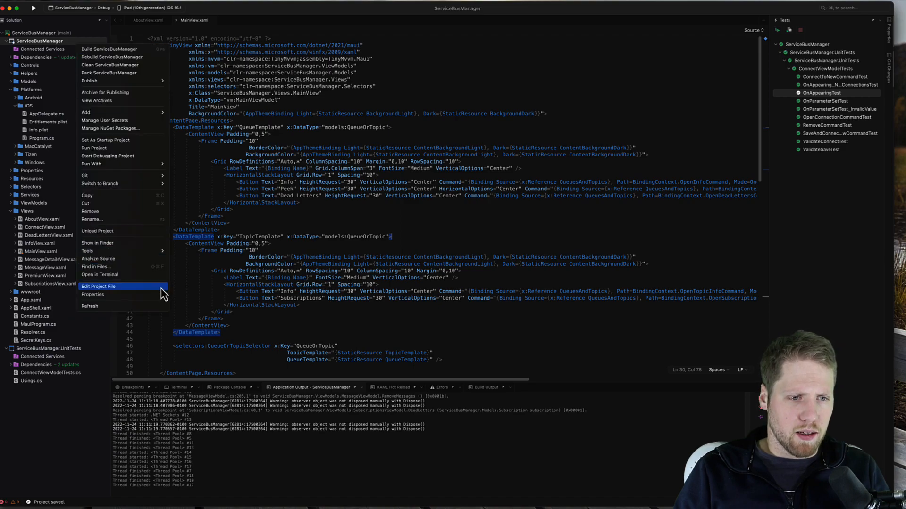
# Open ServiceBusManager.csproj via Edit Project File and scroll through its property groups
pyautogui.click(98, 286)
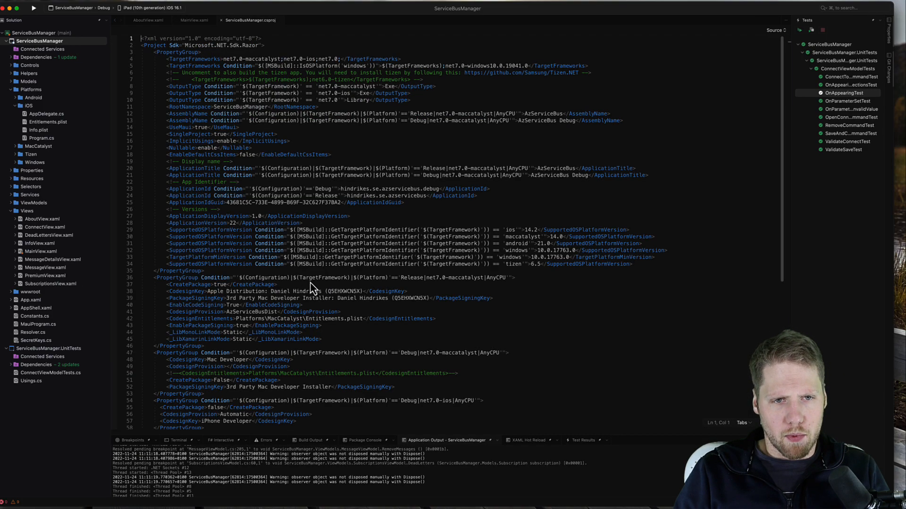
pyautogui.scroll(-3)
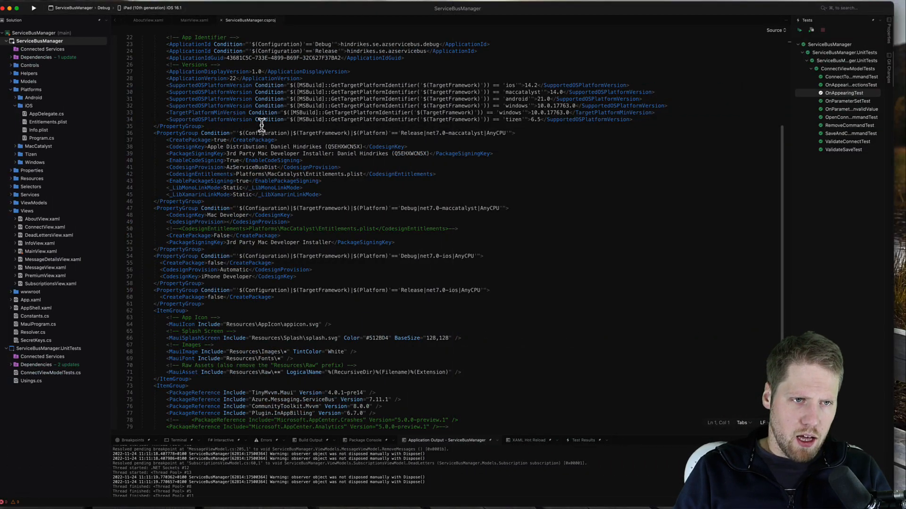
pyautogui.moveTo(112, 251)
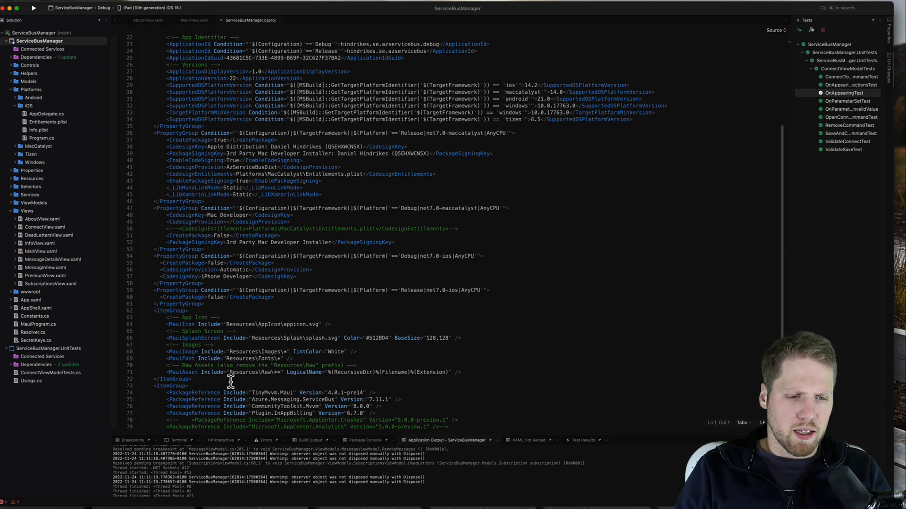
# Show the Errors pad listing zero errors and zero warnings
pyautogui.click(266, 440)
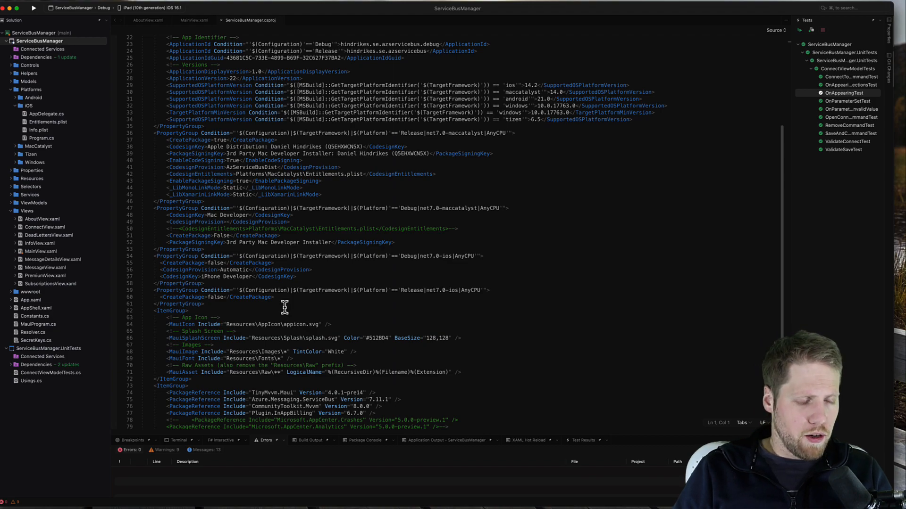
pyautogui.moveTo(33, 15)
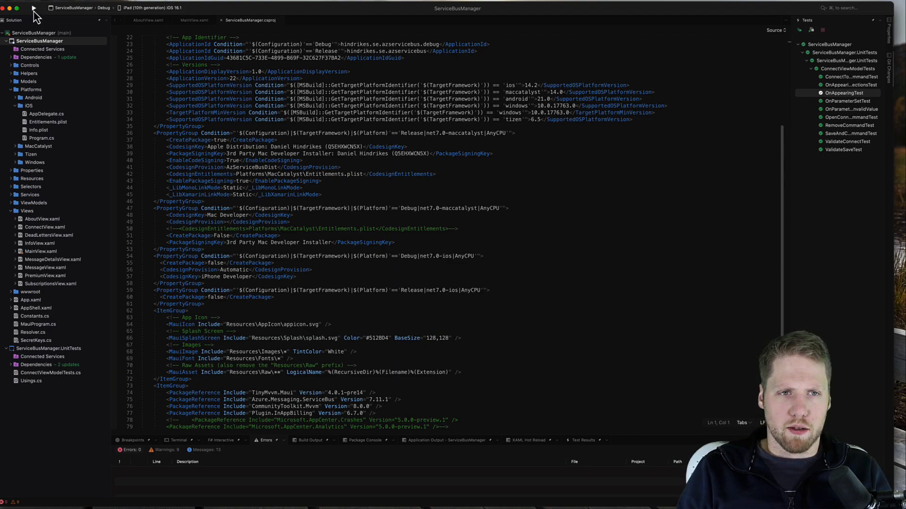